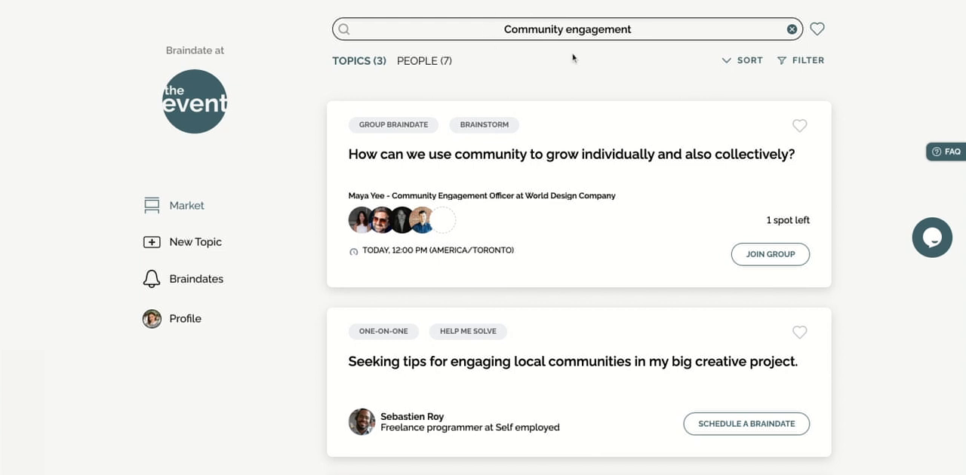
Step: Scroll the Community engagement results to the group brainstorm on growing through community
{"action": "scroll", "scroll_direction": "down", "scroll_amount": 3}
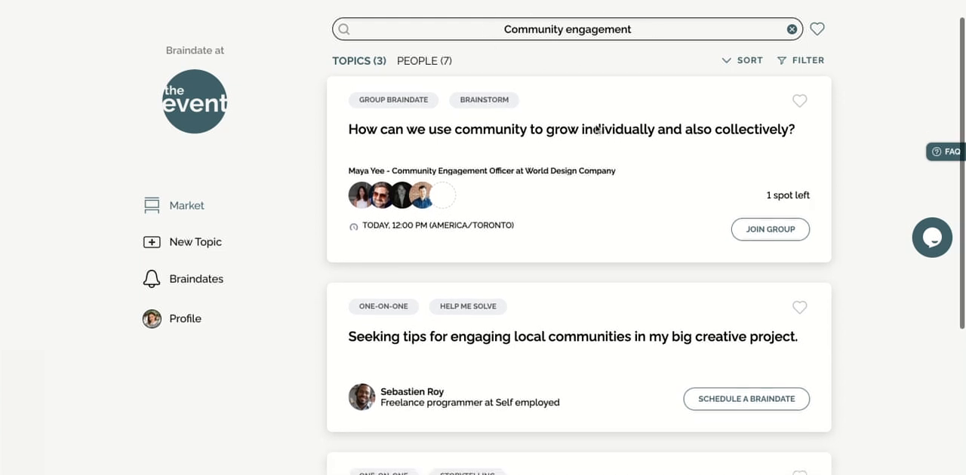
{"action": "scroll", "scroll_direction": "down", "scroll_amount": 3}
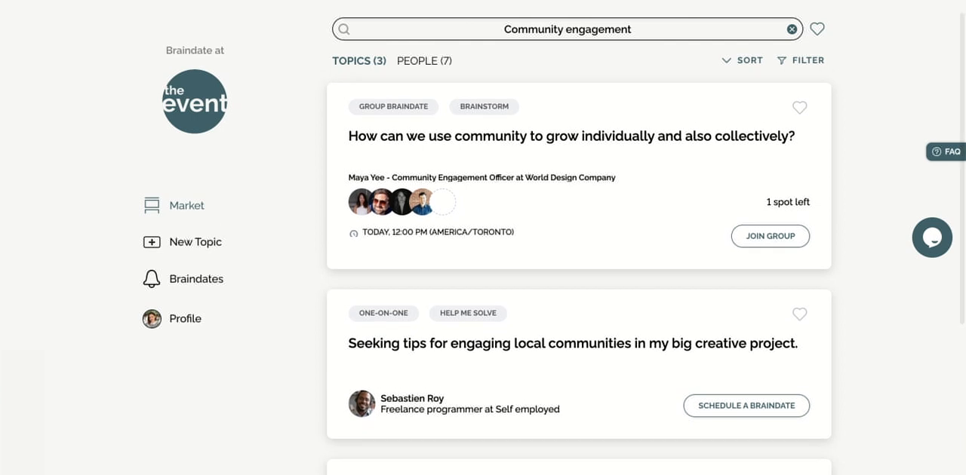
{"action": "mouse_move", "coordinate": [409, 145]}
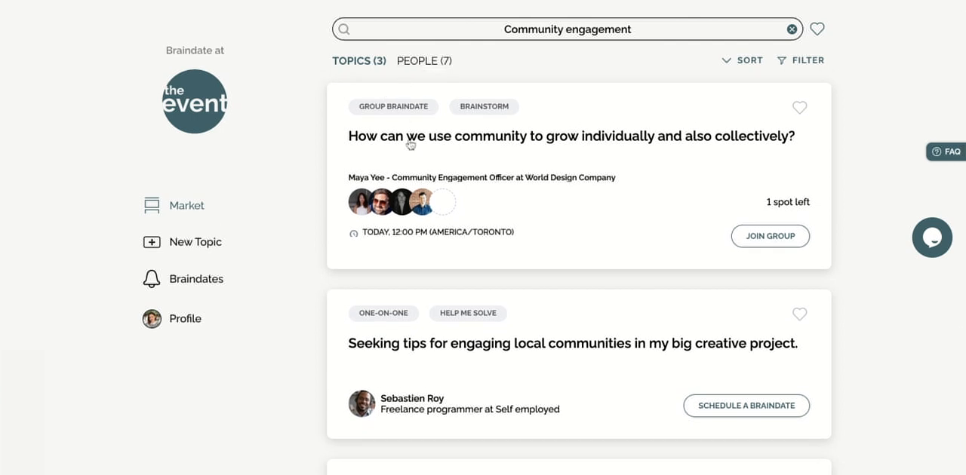
{"action": "mouse_move", "coordinate": [770, 236]}
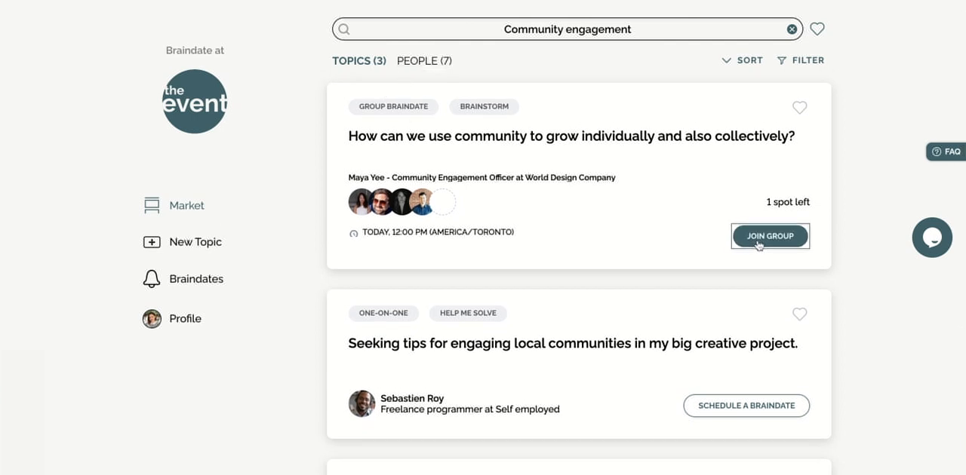
{"action": "scroll", "scroll_direction": "down", "scroll_amount": 3}
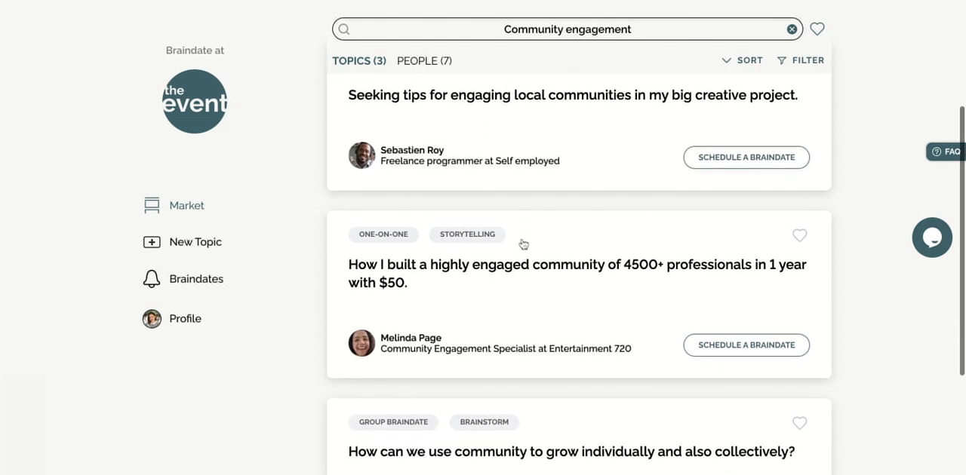
{"action": "scroll", "scroll_direction": "down", "scroll_amount": 3}
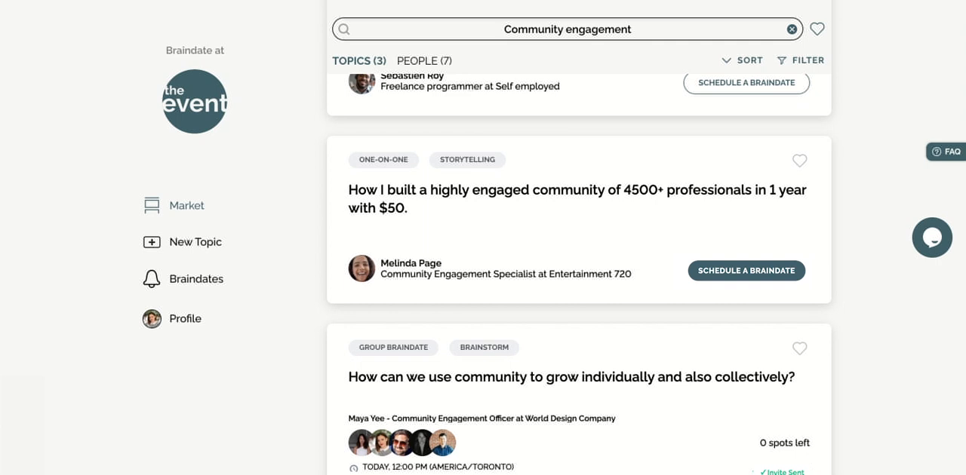
{"action": "mouse_move", "coordinate": [300, 173]}
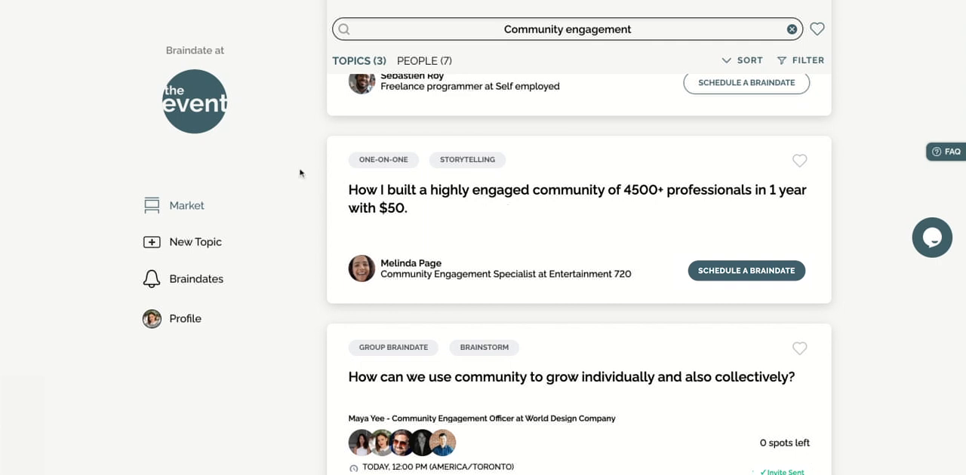
{"action": "mouse_move", "coordinate": [242, 193]}
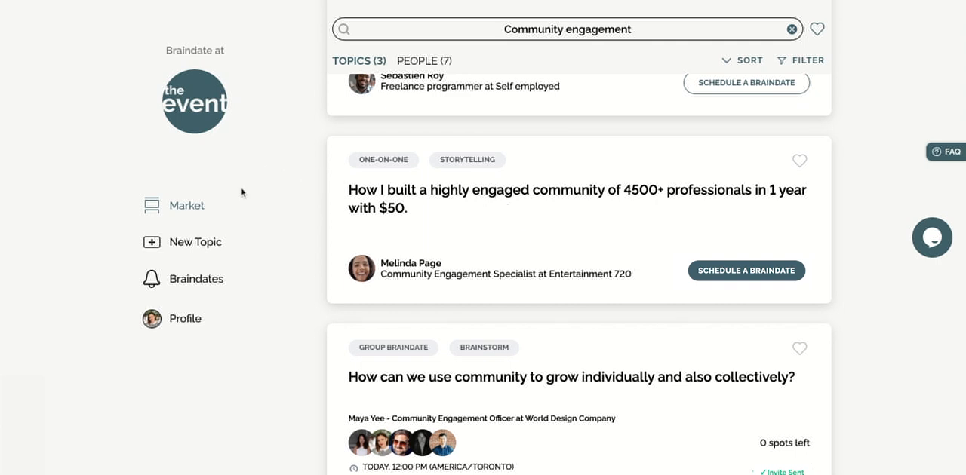
{"action": "mouse_move", "coordinate": [202, 251]}
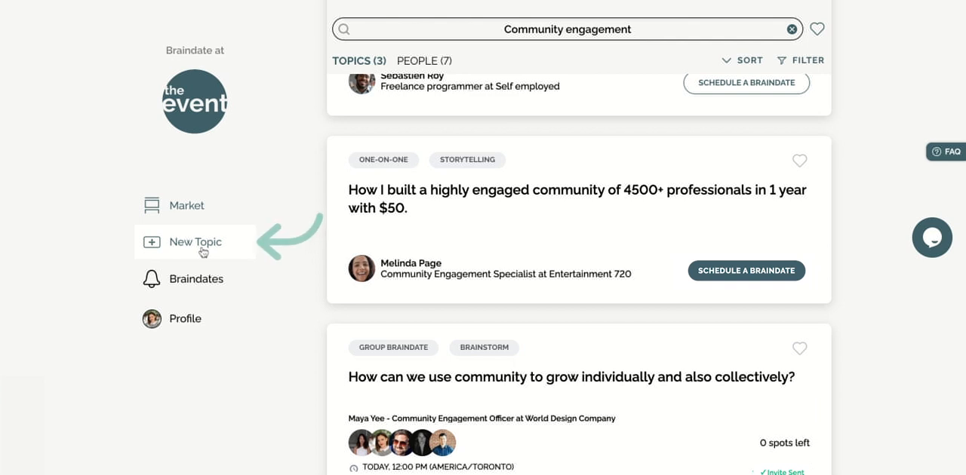
Step: Post a group brainstorm on storytelling for community engagement, tagged 'storytelling', Wed Jun 30, 1 PM
{"action": "left_click", "coordinate": [194, 241]}
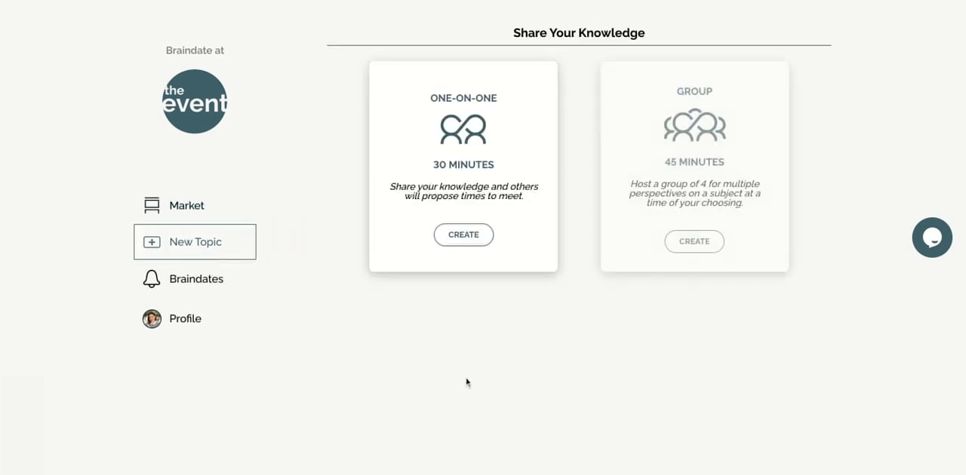
{"action": "mouse_move", "coordinate": [550, 327]}
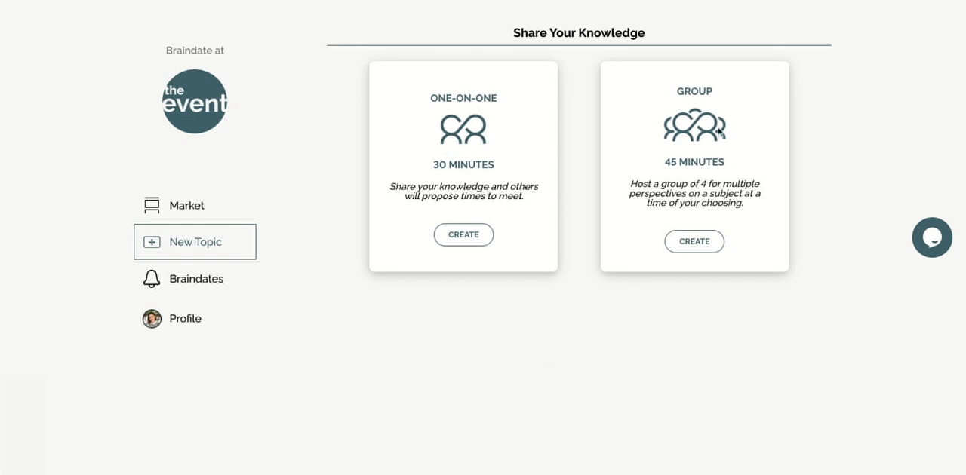
{"action": "left_click", "coordinate": [693, 241]}
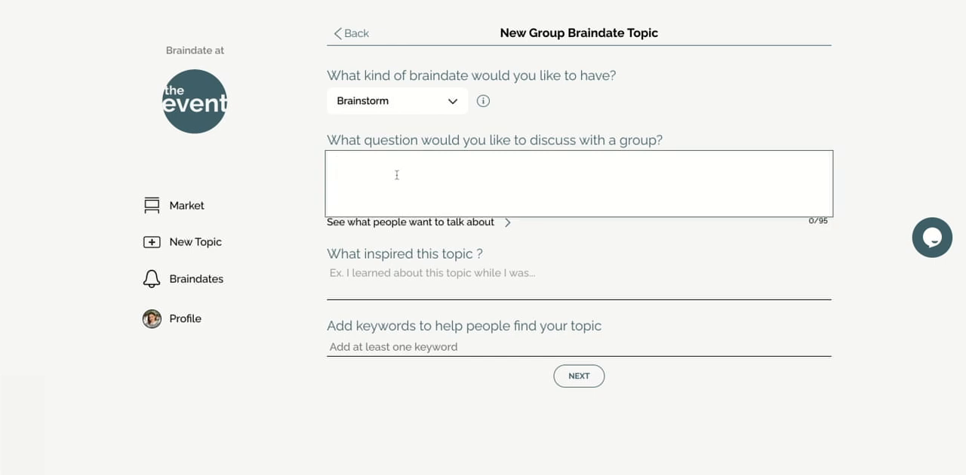
{"action": "type", "text": "sto"}
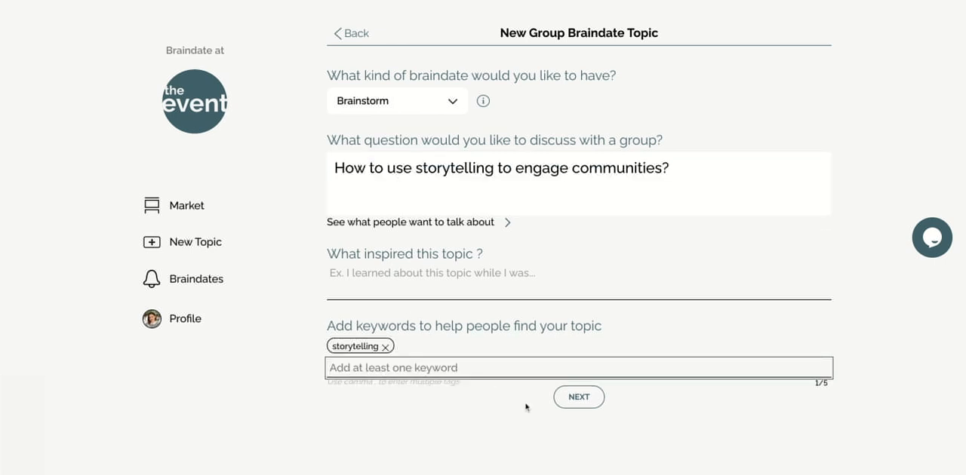
{"action": "left_click", "coordinate": [579, 397]}
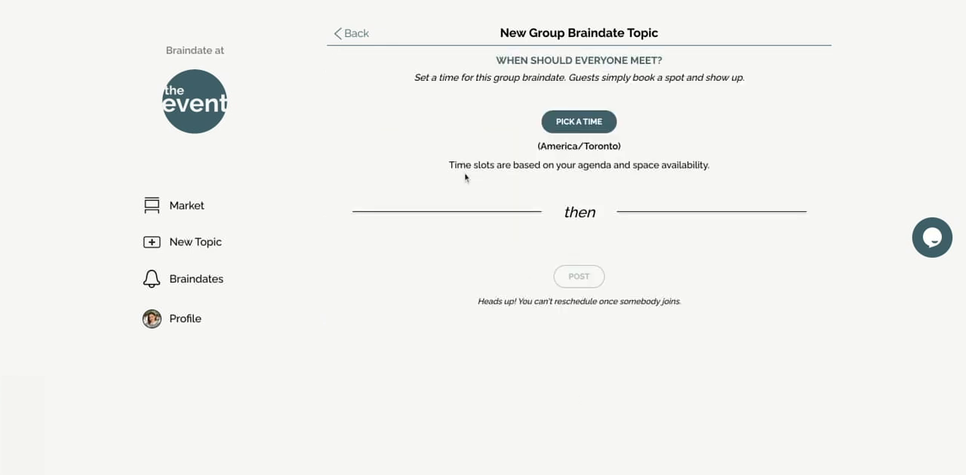
{"action": "left_click", "coordinate": [578, 121]}
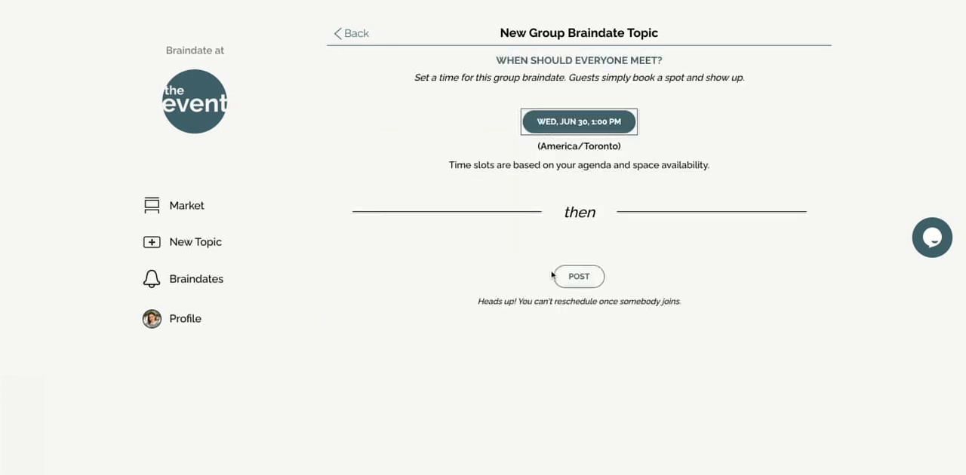
{"action": "left_click", "coordinate": [578, 277]}
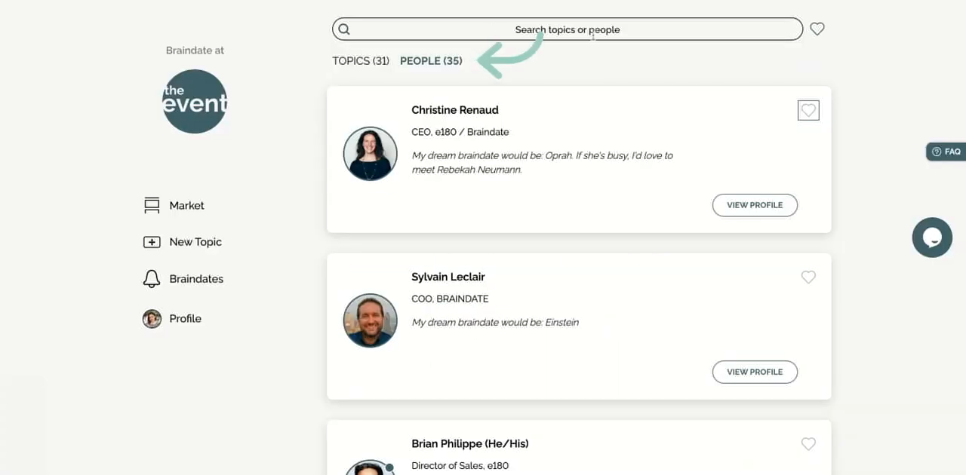
Step: Scroll down through the 35 attendee cards in the People results
{"action": "scroll", "scroll_direction": "down", "scroll_amount": 3}
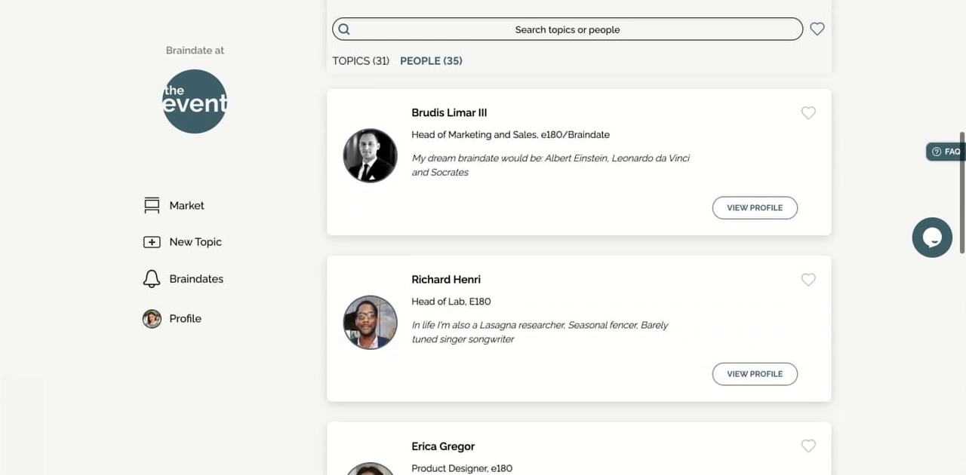
{"action": "scroll", "scroll_direction": "down", "scroll_amount": 3}
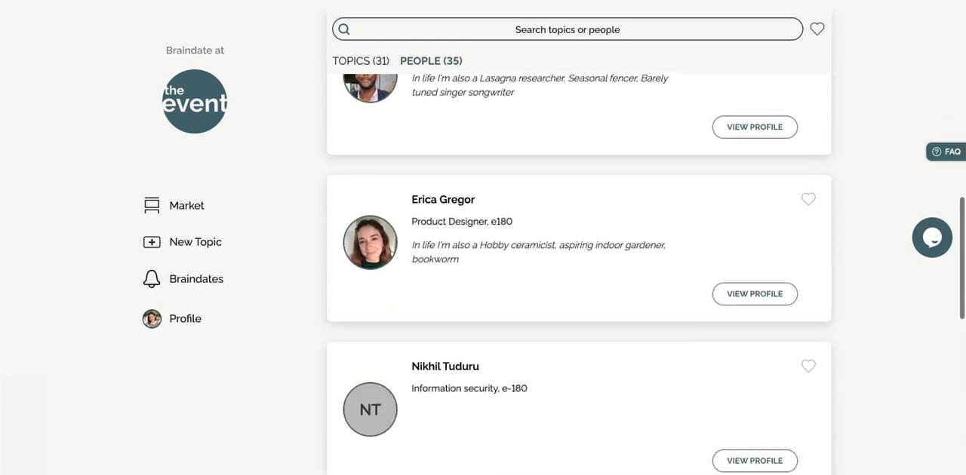
{"action": "mouse_move", "coordinate": [428, 285]}
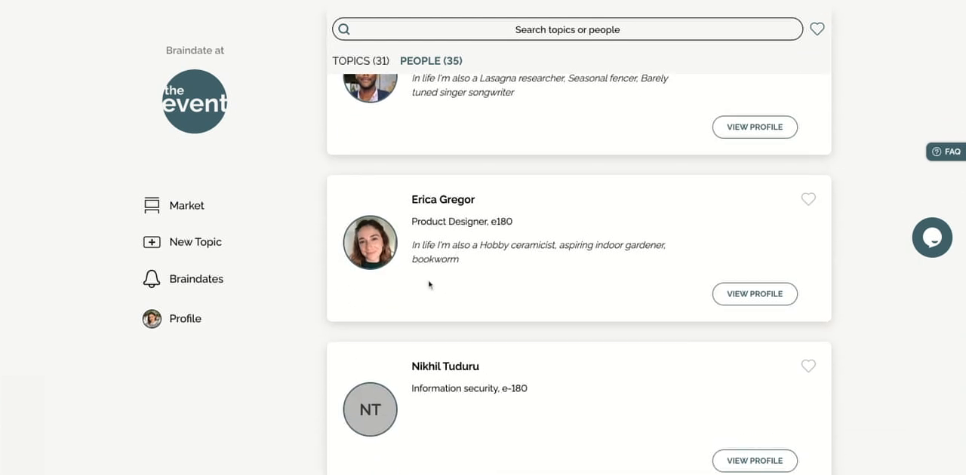
{"action": "mouse_move", "coordinate": [755, 295]}
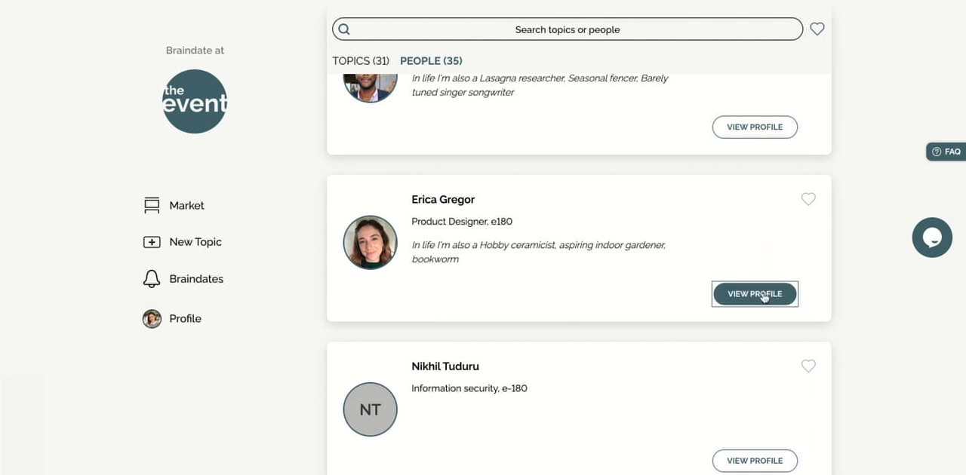
{"action": "left_click", "coordinate": [754, 295]}
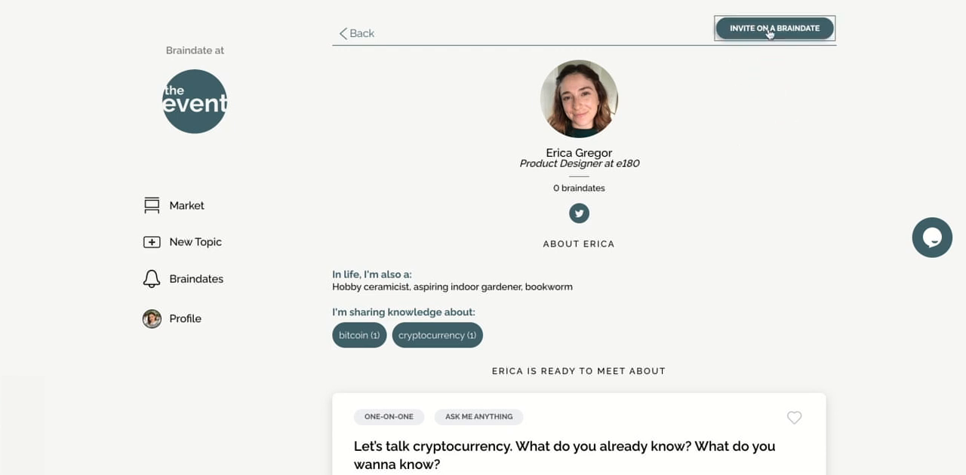
{"action": "left_click", "coordinate": [774, 28]}
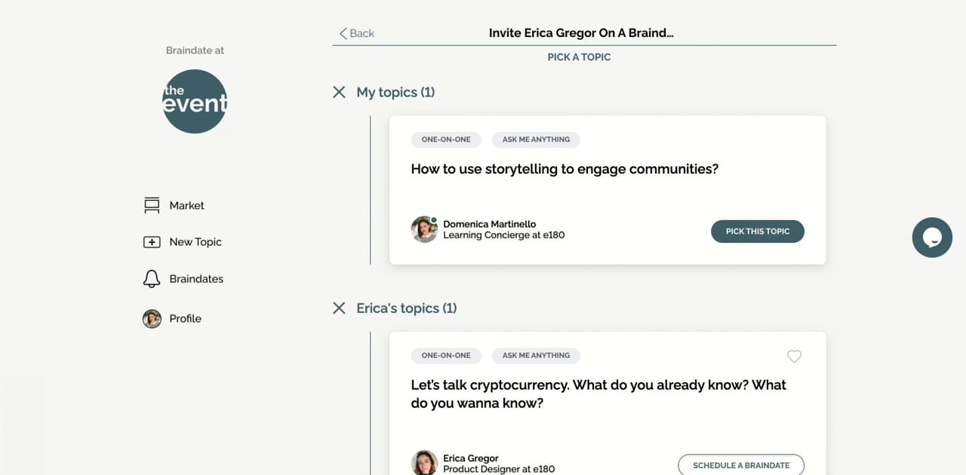
{"action": "left_click", "coordinate": [184, 318]}
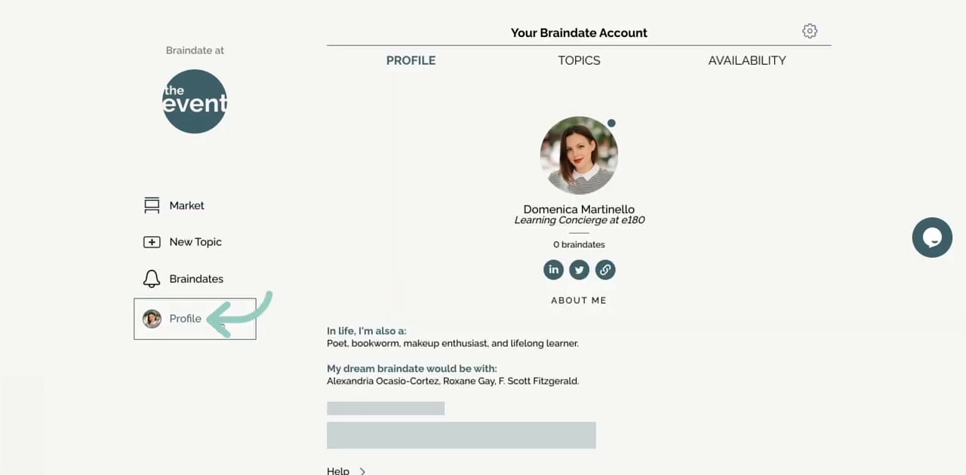
Step: Review the Availability calendar import options, then go to account Preferences
{"action": "left_click", "coordinate": [746, 60]}
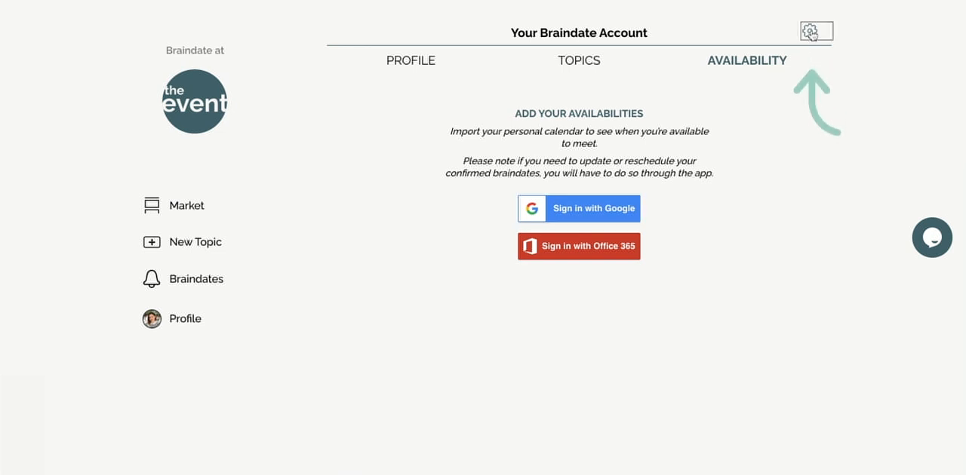
{"action": "left_click", "coordinate": [815, 31]}
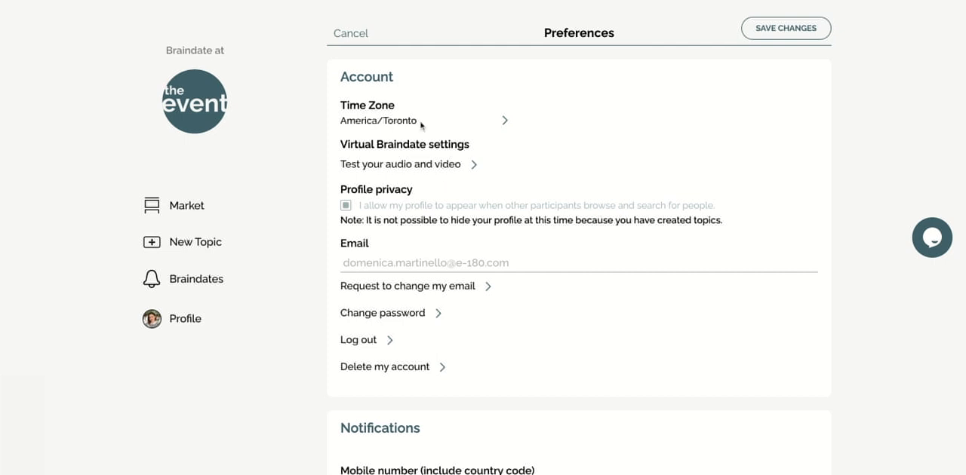
{"action": "mouse_move", "coordinate": [393, 131]}
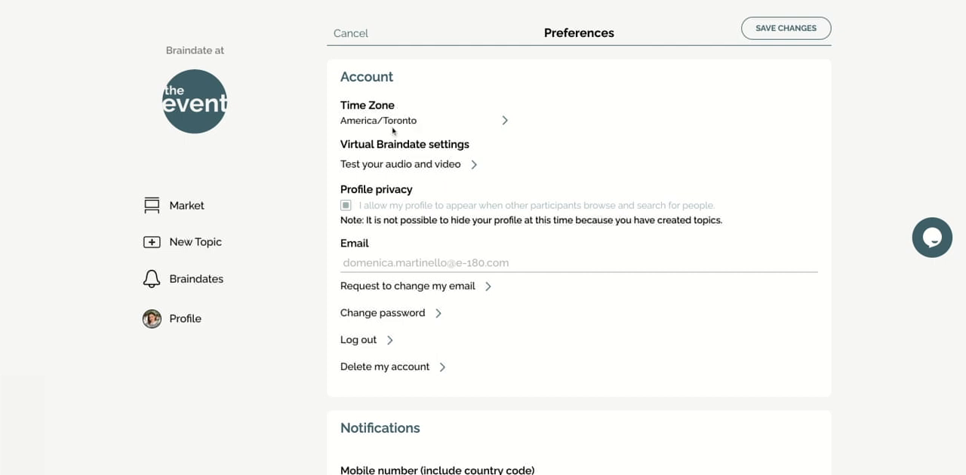
{"action": "mouse_move", "coordinate": [446, 108]}
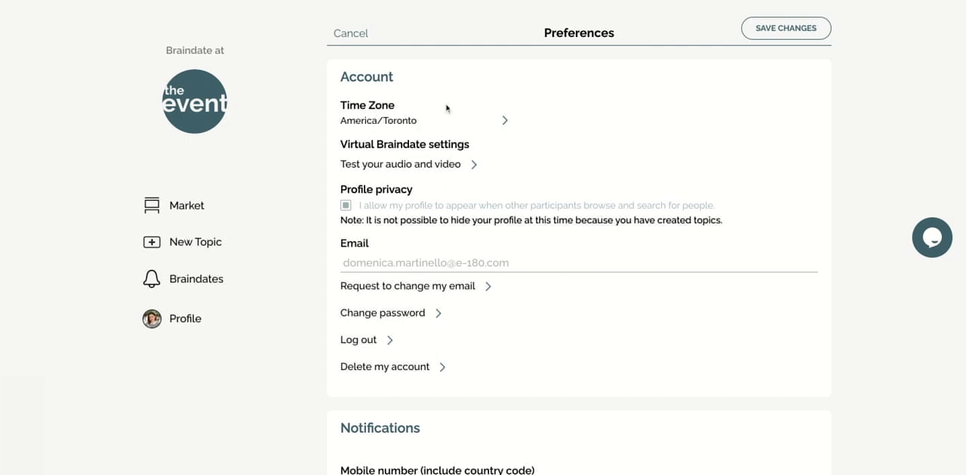
{"action": "mouse_move", "coordinate": [406, 163]}
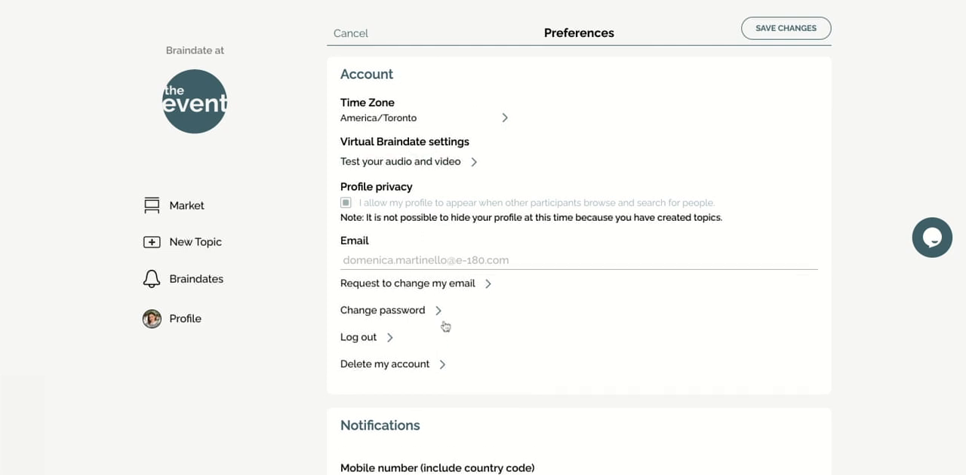
{"action": "scroll", "scroll_direction": "down", "scroll_amount": 3}
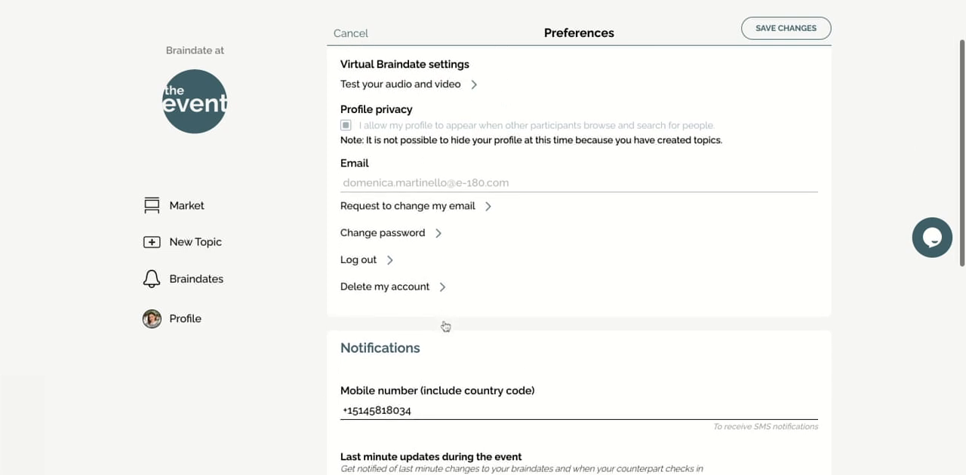
{"action": "scroll", "scroll_direction": "down", "scroll_amount": 3}
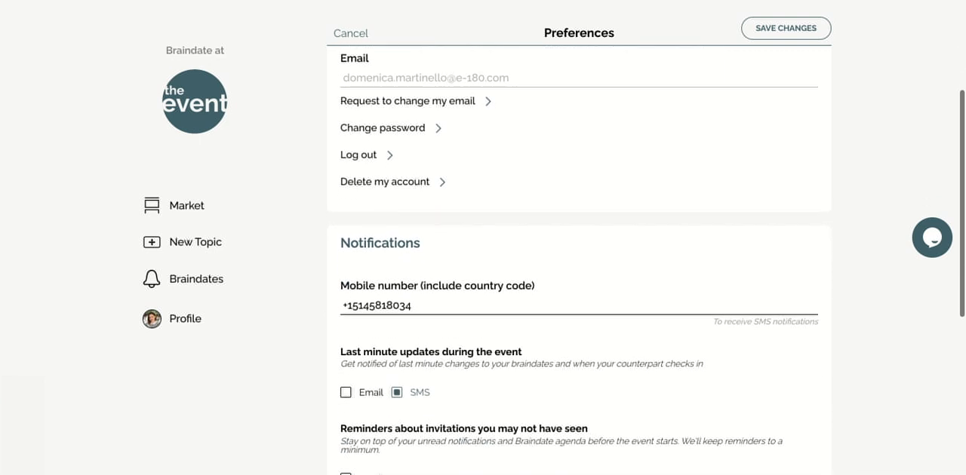
{"action": "scroll", "scroll_direction": "down", "scroll_amount": 3}
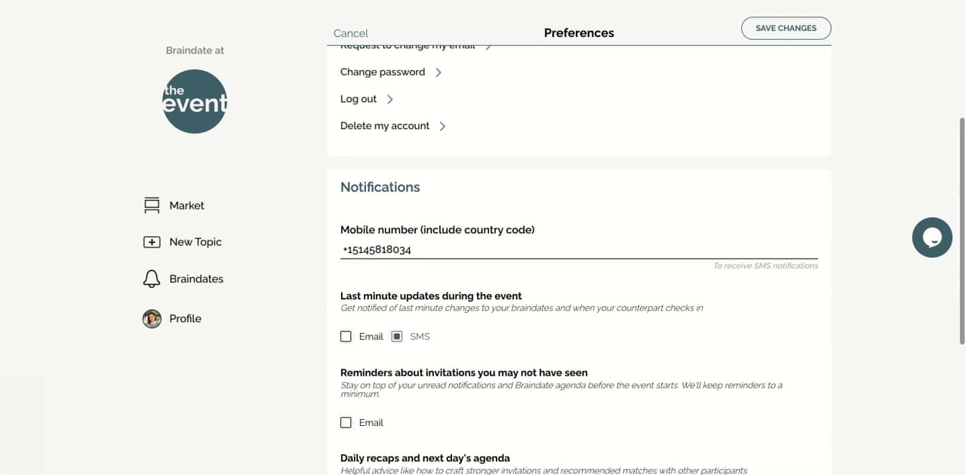
{"action": "scroll", "scroll_direction": "down", "scroll_amount": 3}
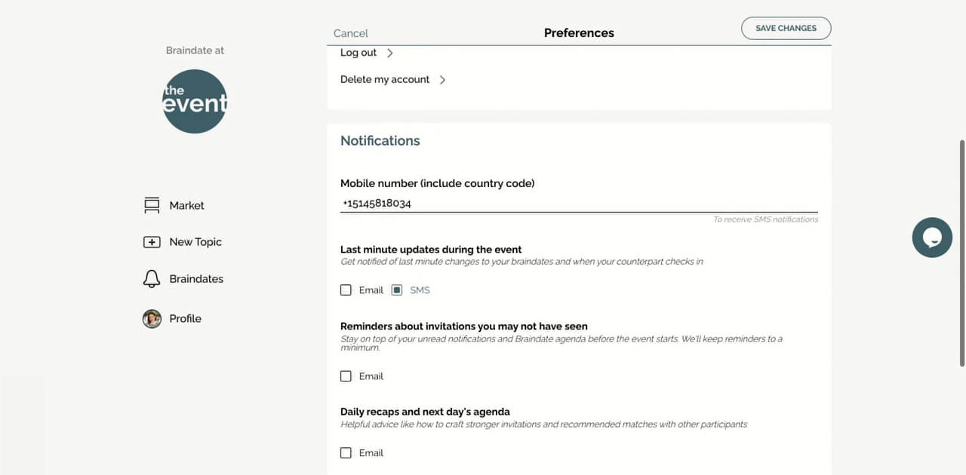
{"action": "scroll", "scroll_direction": "down", "scroll_amount": 3}
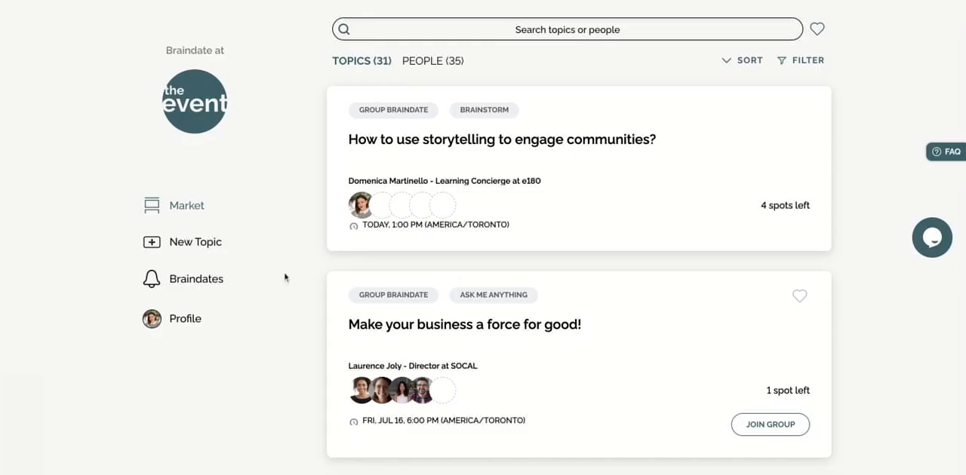
{"action": "mouse_move", "coordinate": [172, 280]}
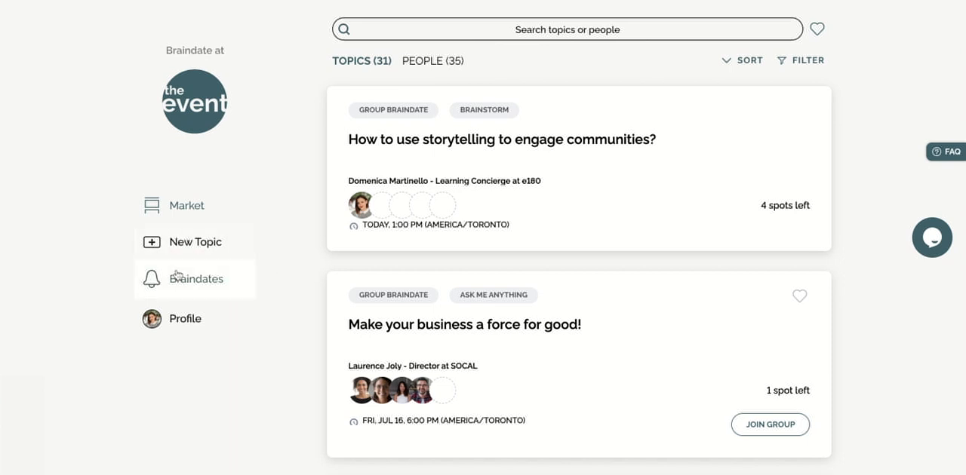
Step: Open the confirmed group braindate's video call, then the concierge help chat over Market
{"action": "left_click", "coordinate": [196, 279]}
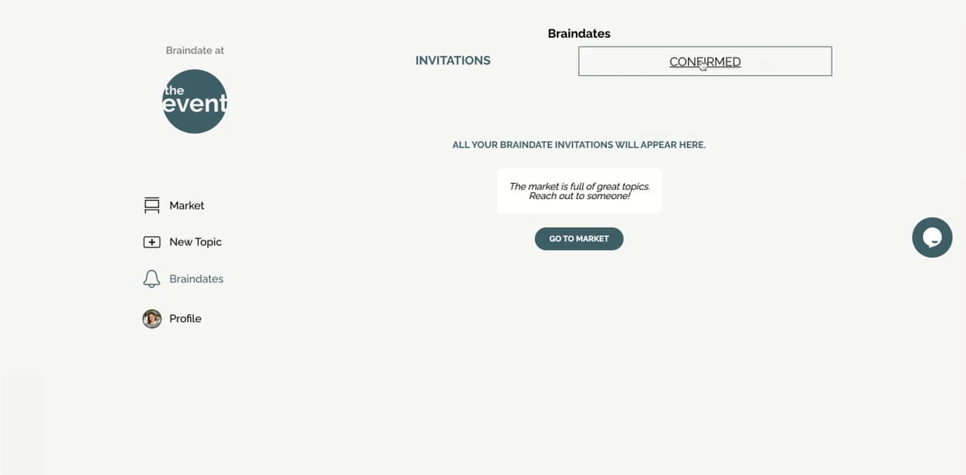
{"action": "left_click", "coordinate": [704, 62]}
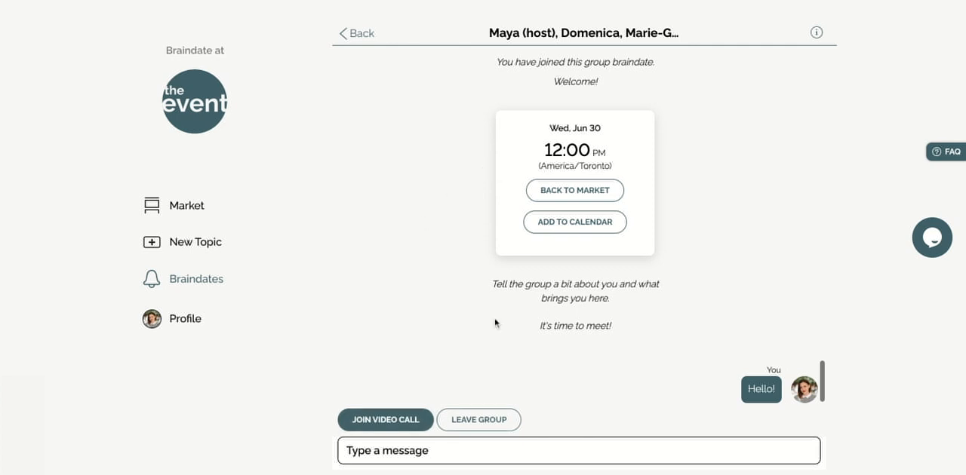
{"action": "mouse_move", "coordinate": [694, 367]}
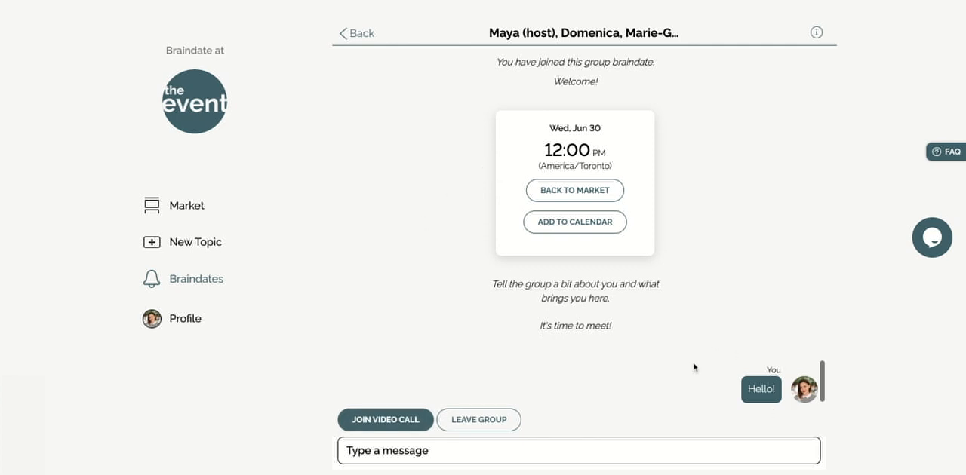
{"action": "left_click", "coordinate": [384, 418]}
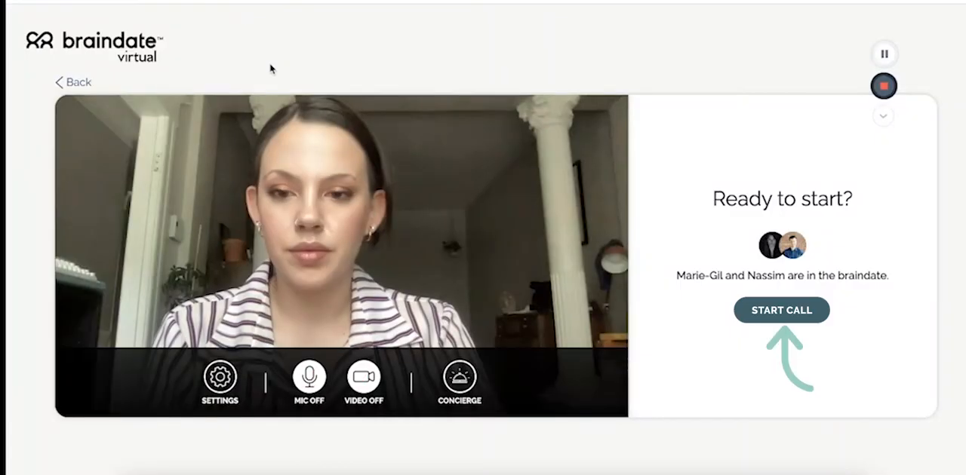
{"action": "left_click", "coordinate": [781, 310]}
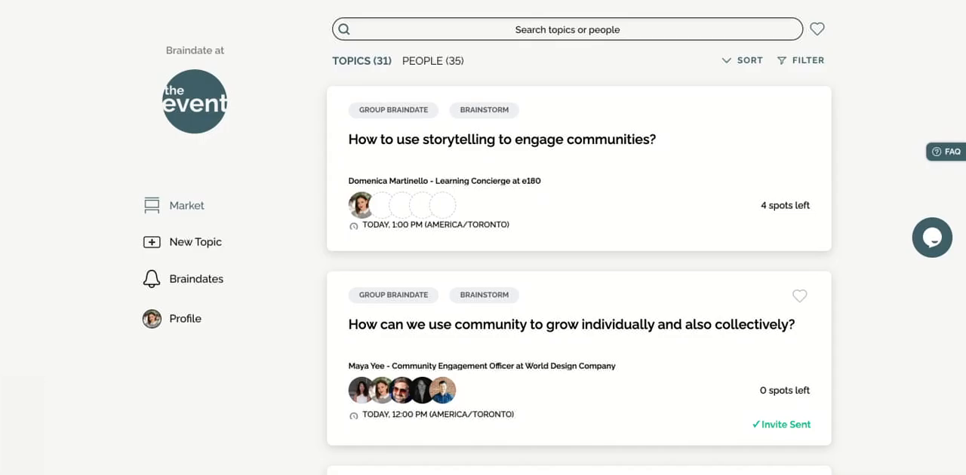
{"action": "mouse_move", "coordinate": [932, 238]}
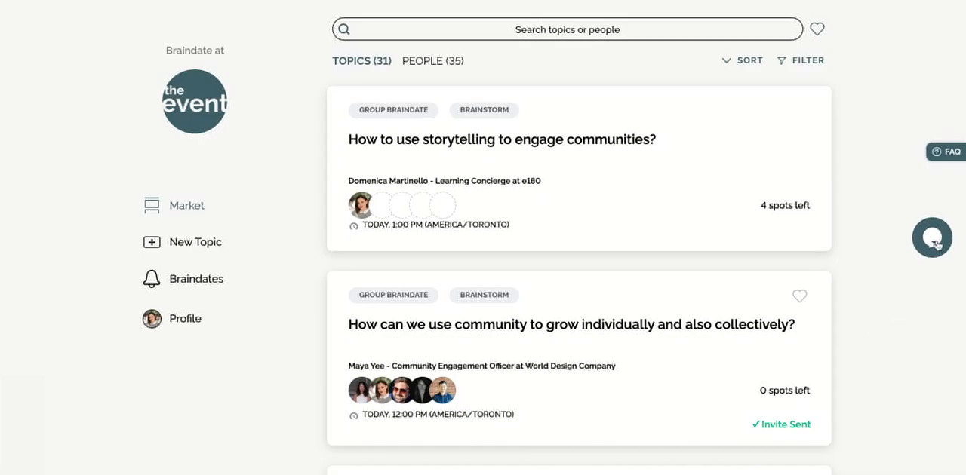
{"action": "left_click", "coordinate": [931, 237]}
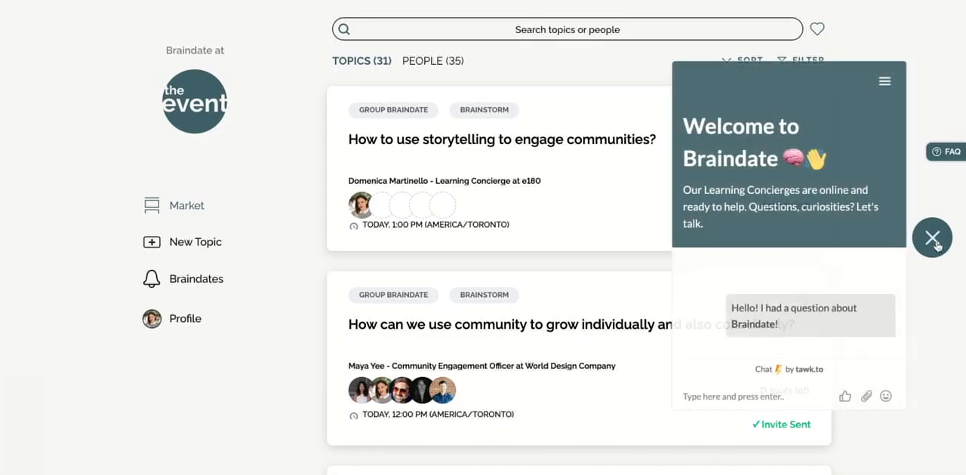